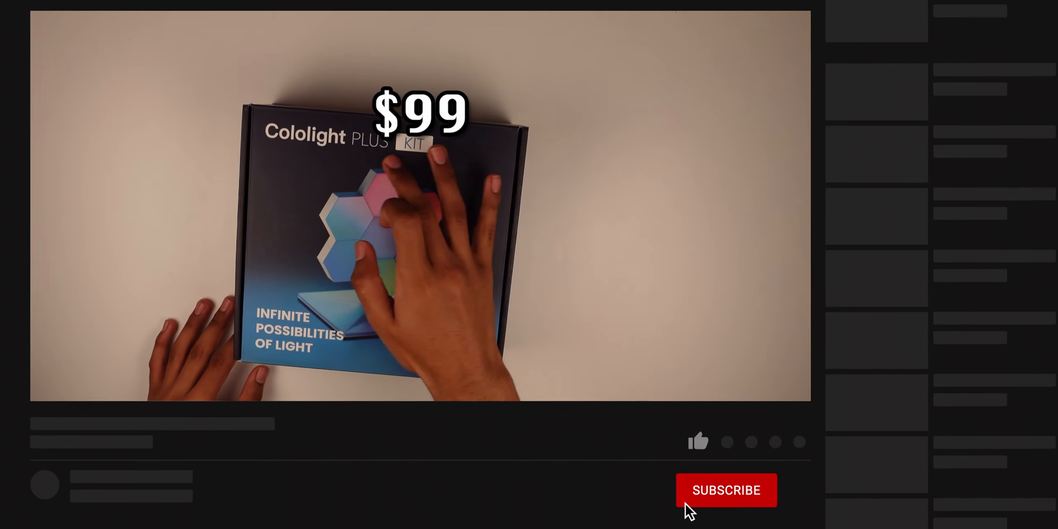
# Unbox the Cololight Plus kit and assemble the hexagon panels on the clear stand
pyautogui.click(726, 490)
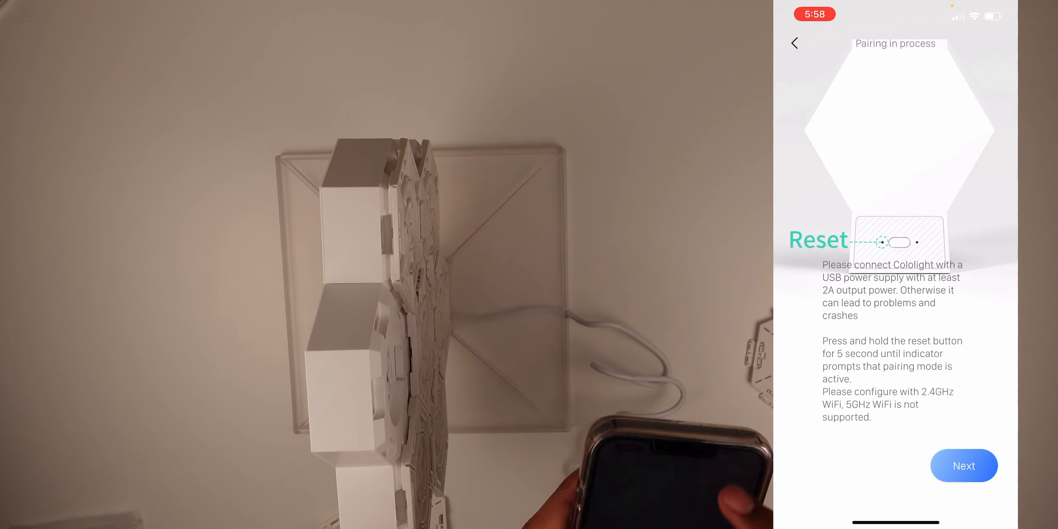
# Proceed with pairing via Next and dismiss the 'Accessory Already Added' alert with OK
pyautogui.click(962, 466)
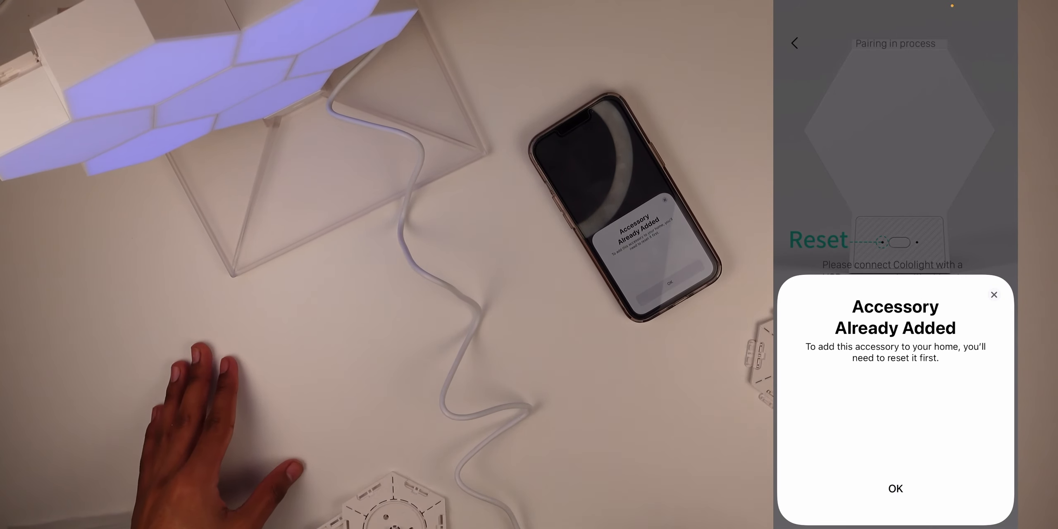
pyautogui.click(894, 487)
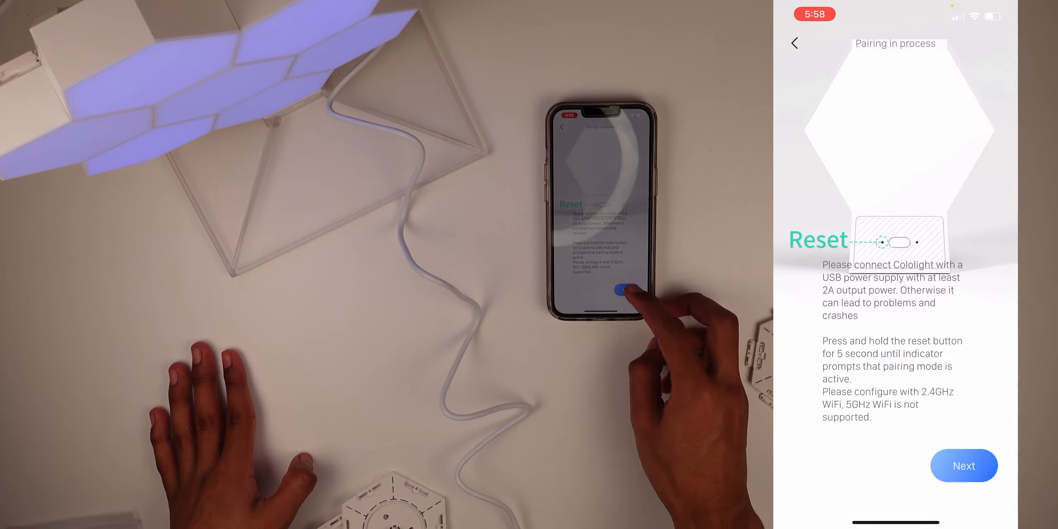